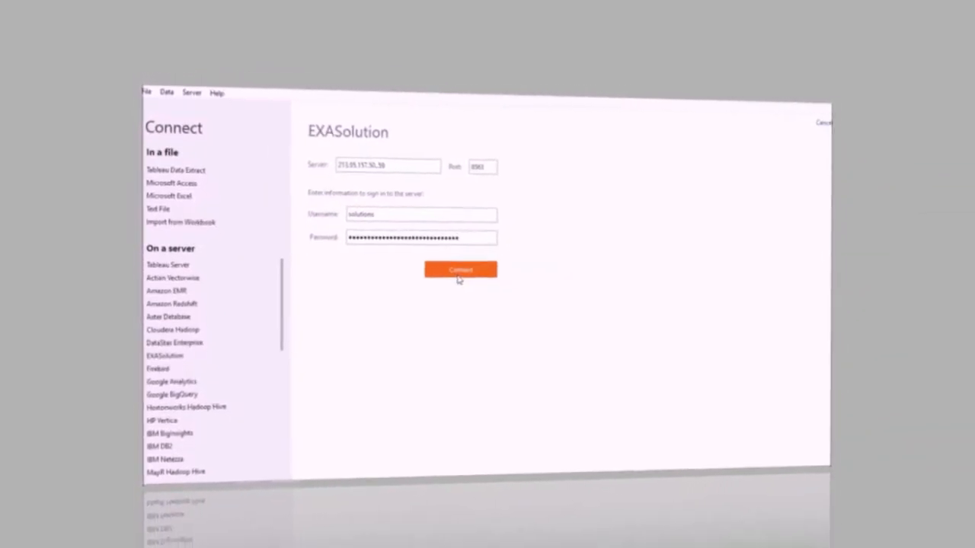
# Connect to the EXASolution server and show its list of available schemas
pyautogui.click(460, 271)
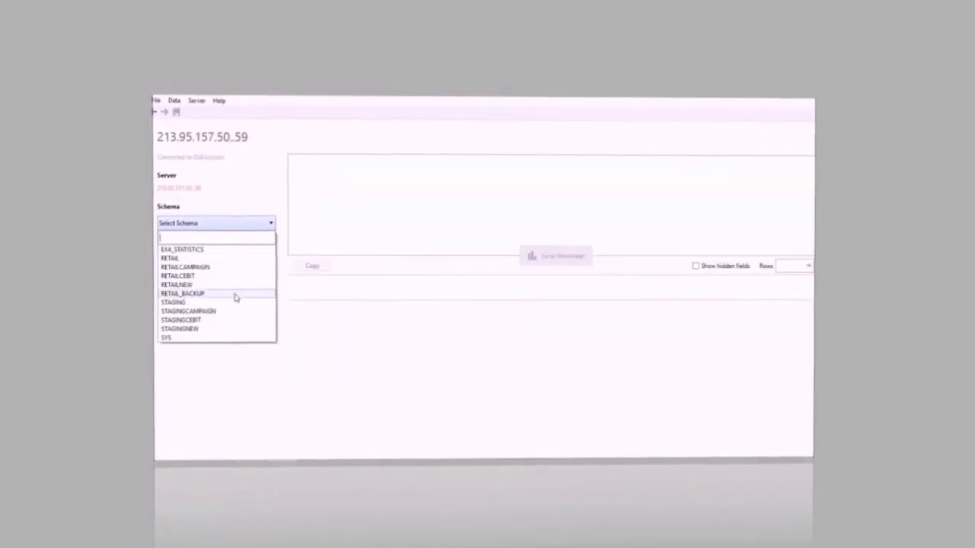